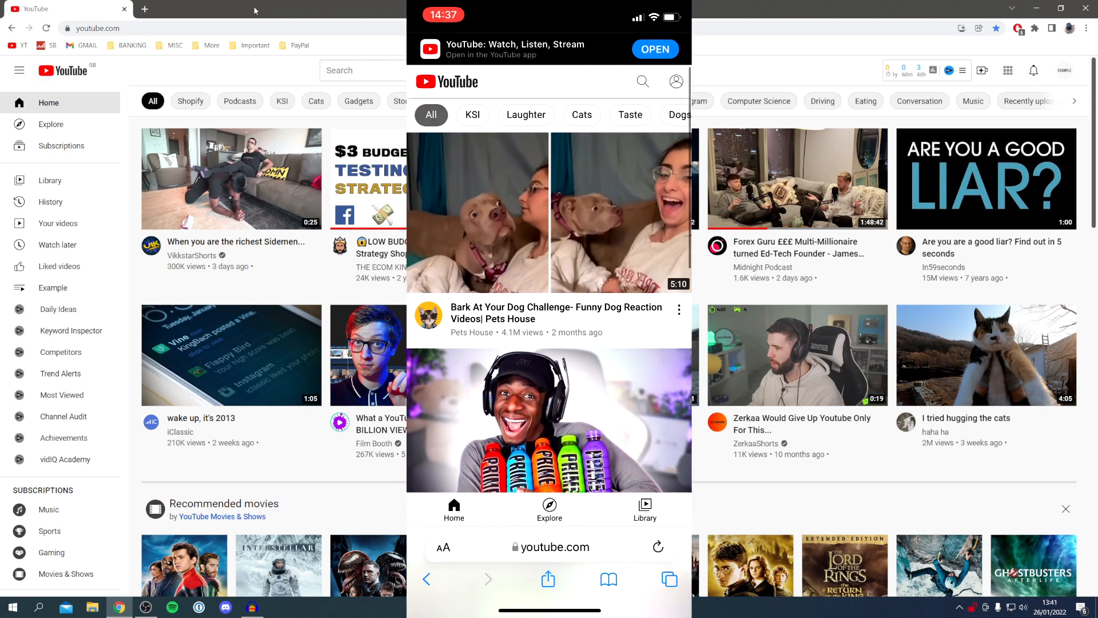
Go to the TutorialTucker channel, check the Channels tab shows no featured channels, and return to Home.
left_click(443, 547)
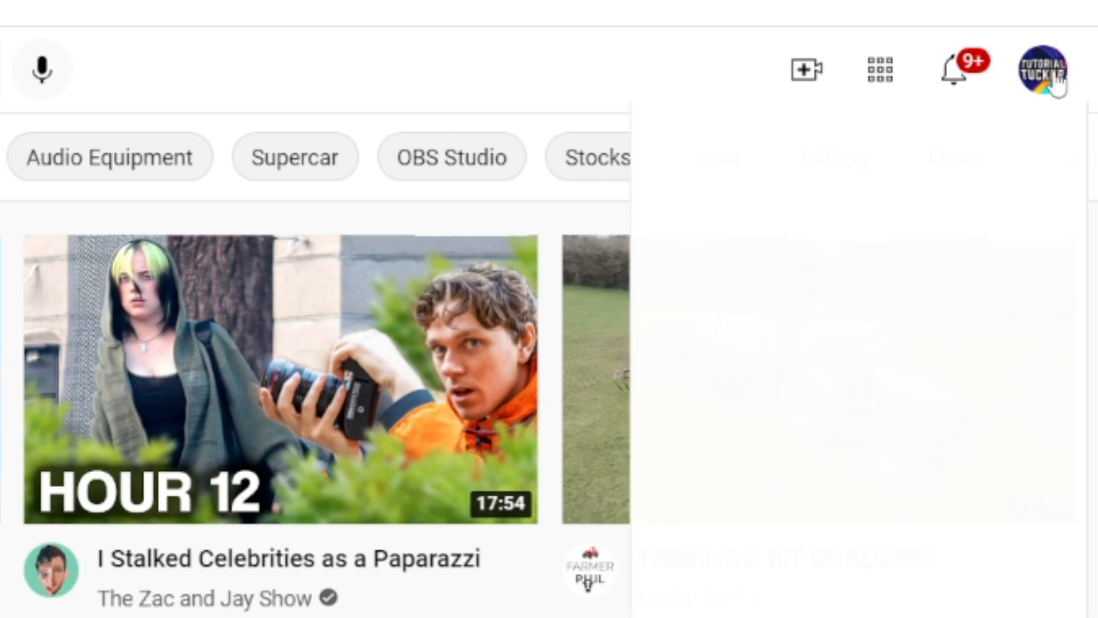
left_click(1042, 70)
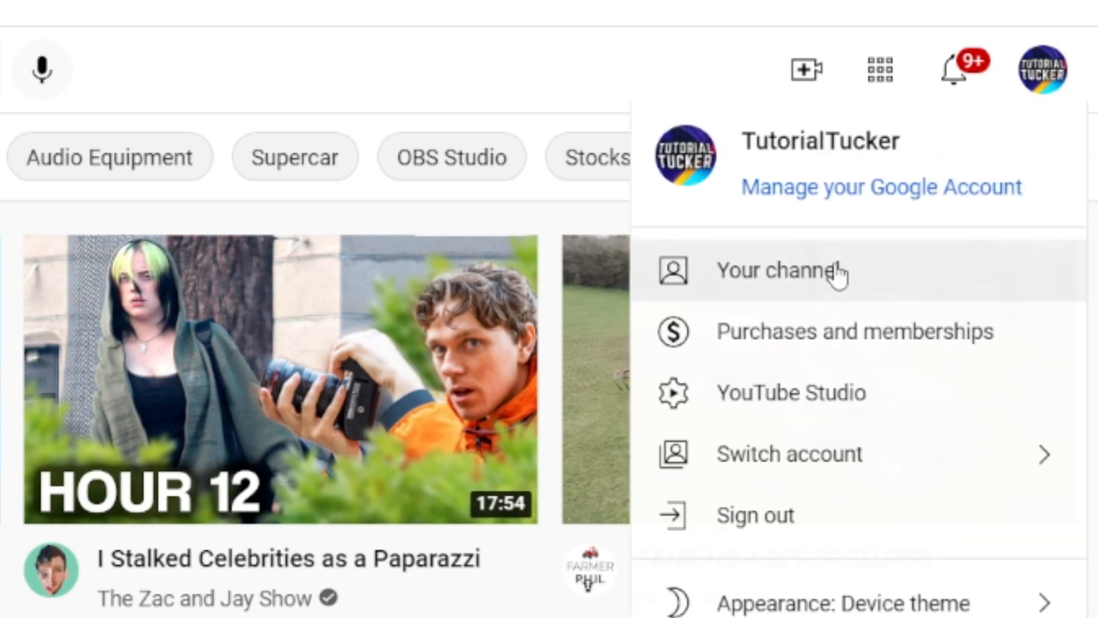
left_click(778, 271)
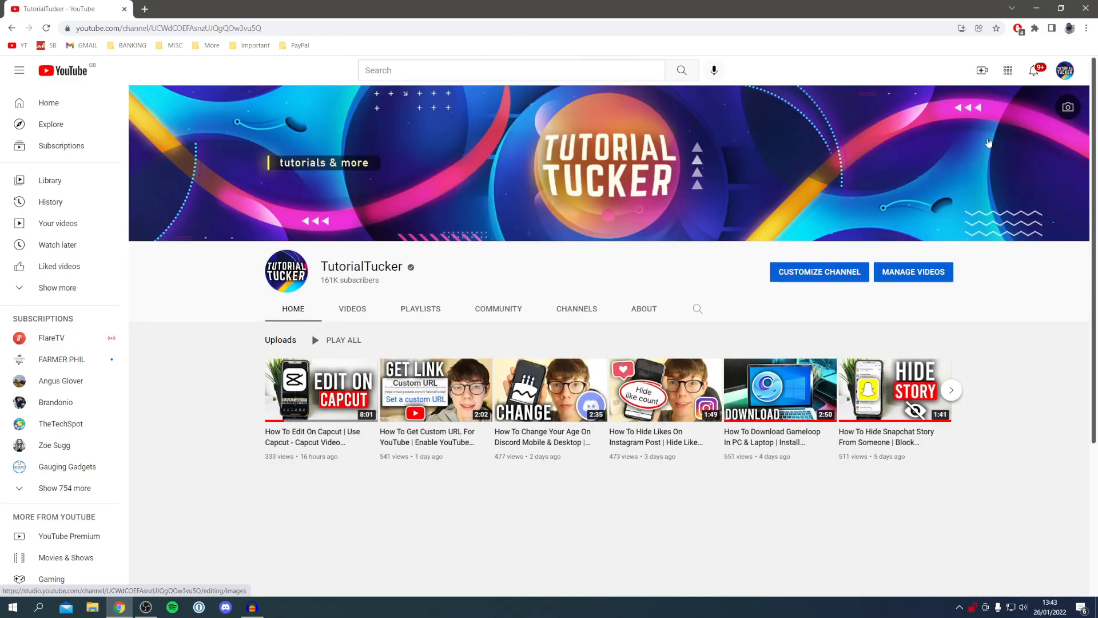
mouse_move(422, 274)
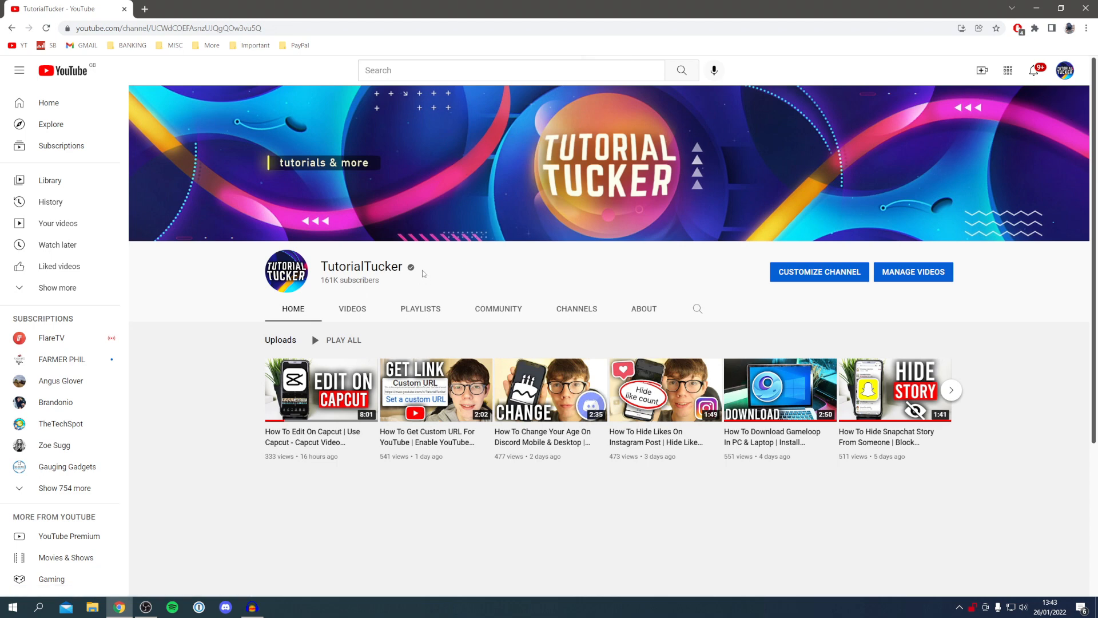
mouse_move(249, 505)
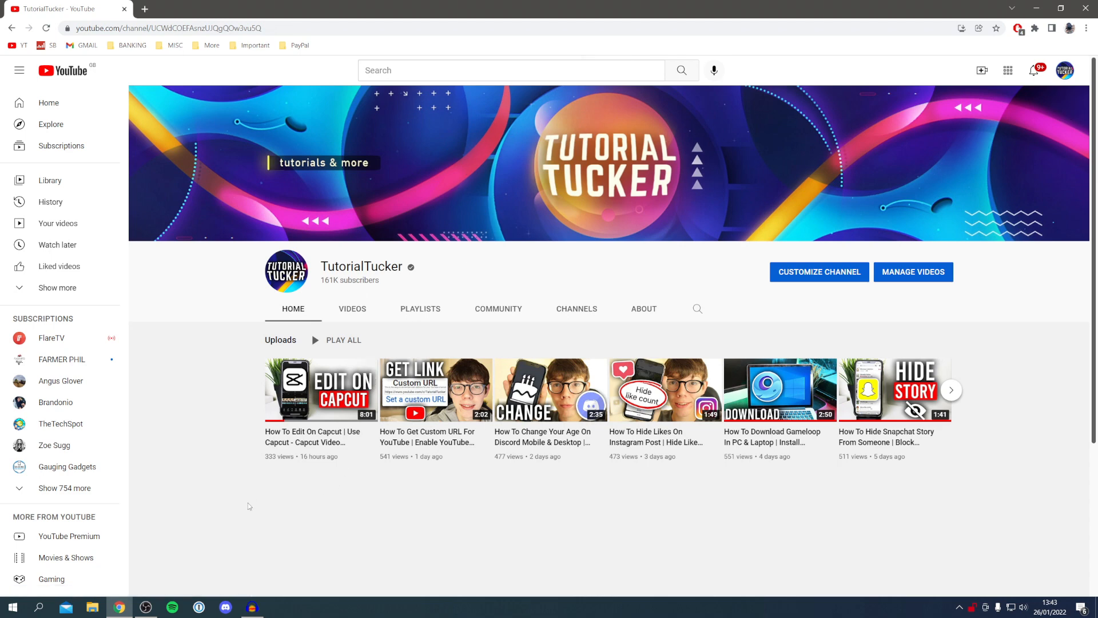
mouse_move(361, 492)
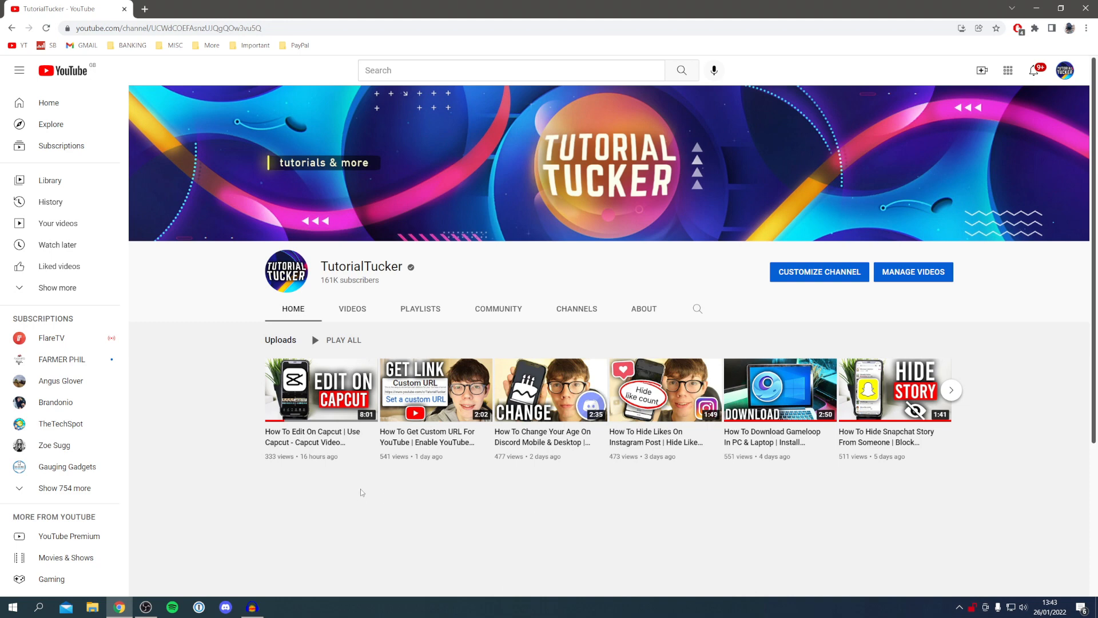
left_click(577, 308)
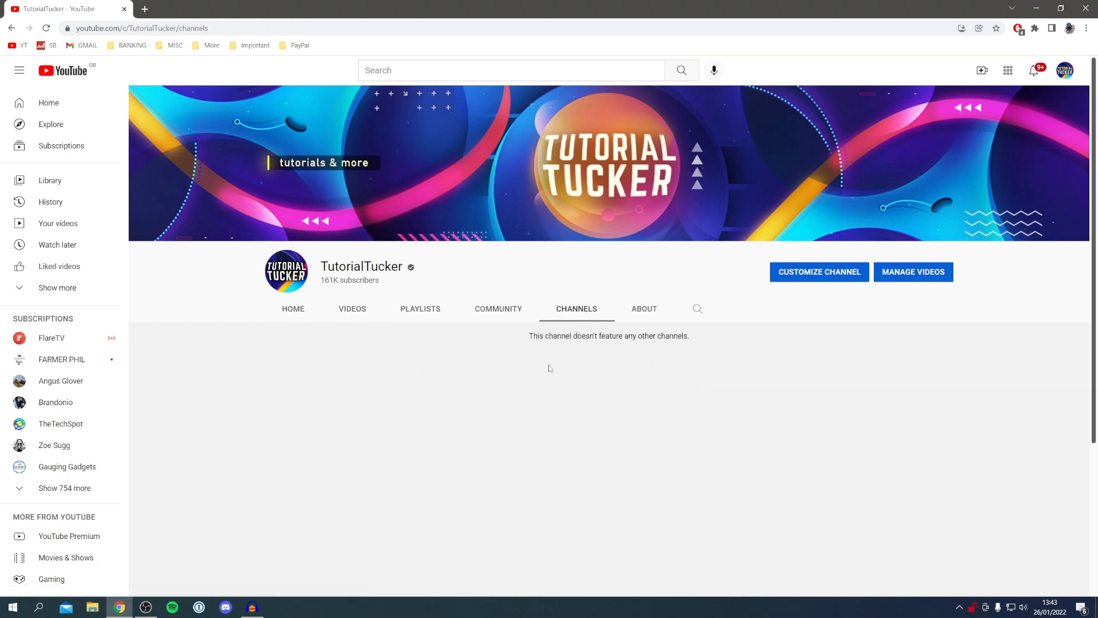
left_click(293, 308)
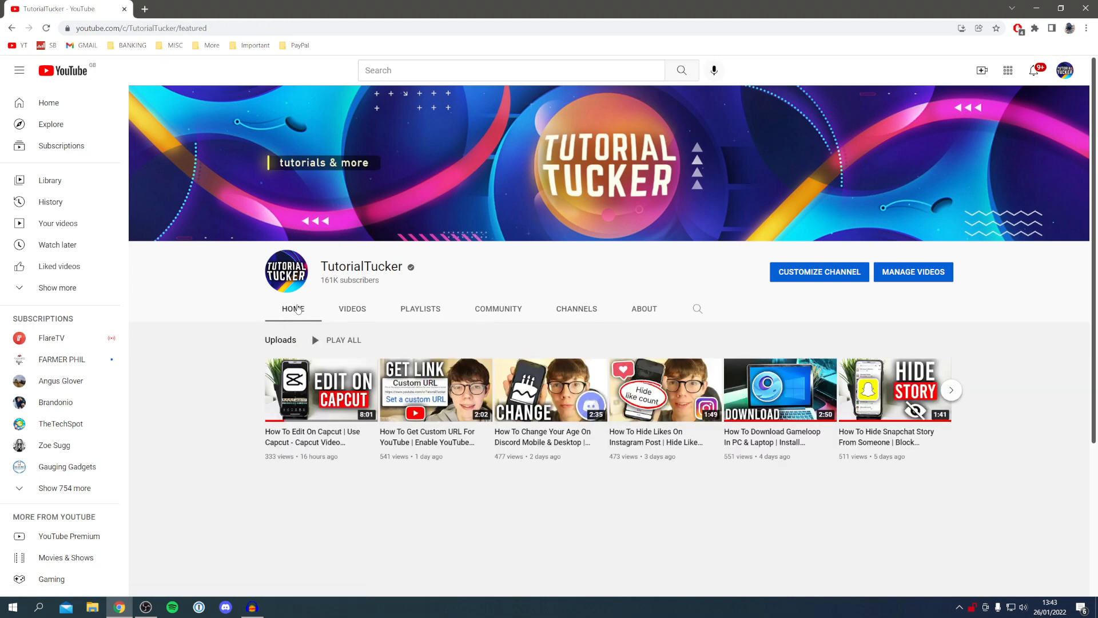
mouse_move(804, 279)
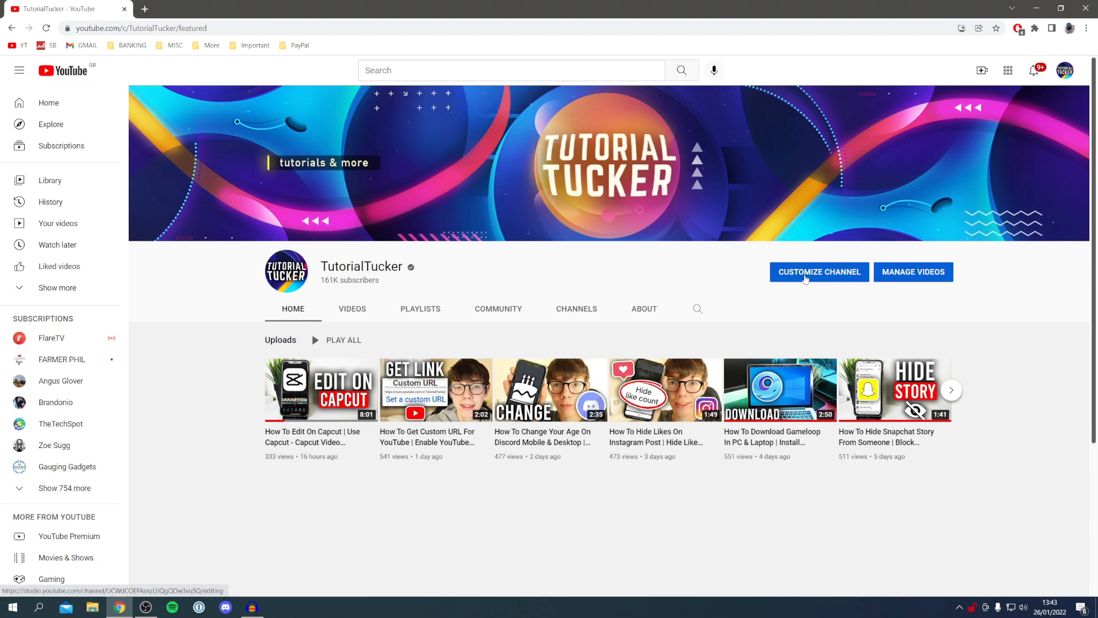
Enter channel customization and bring up the Add Section menu on the Layout tab.
left_click(818, 273)
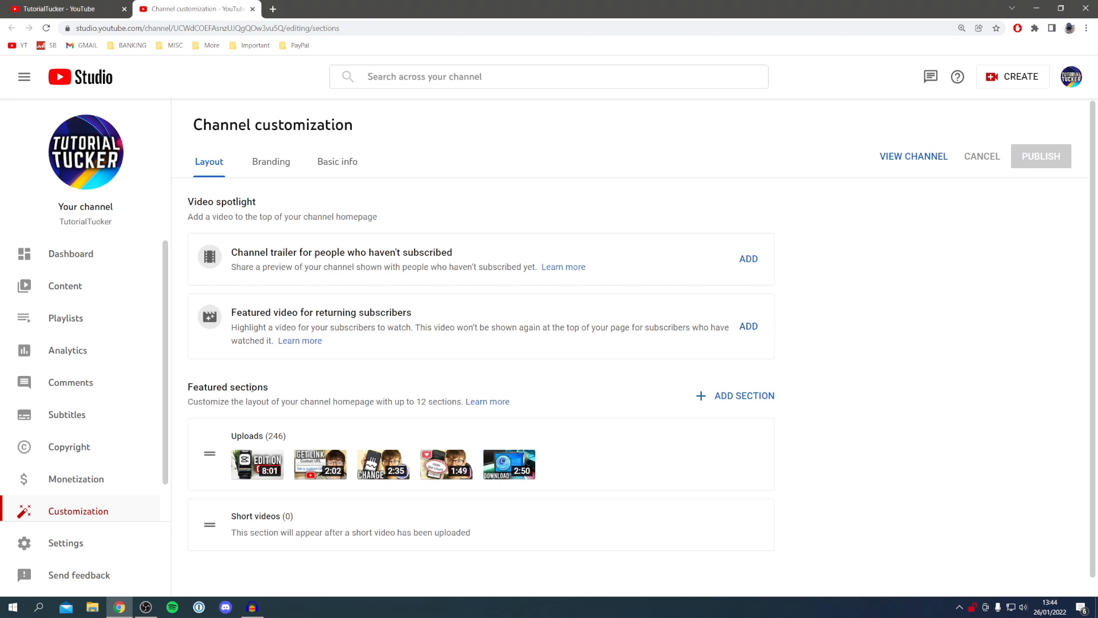
left_click(745, 396)
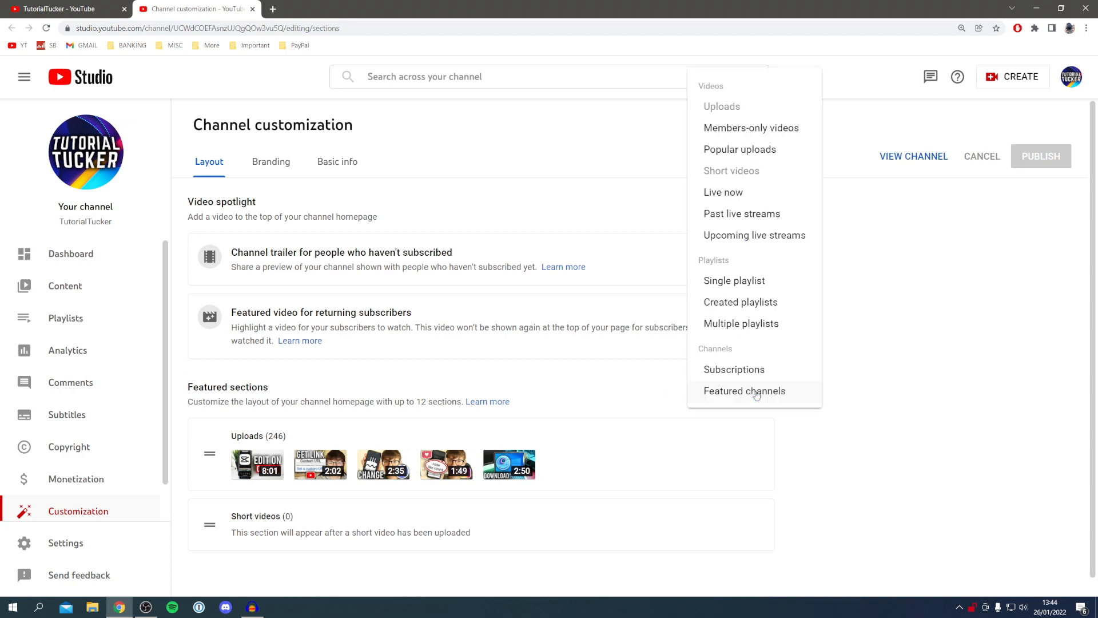
mouse_move(734, 369)
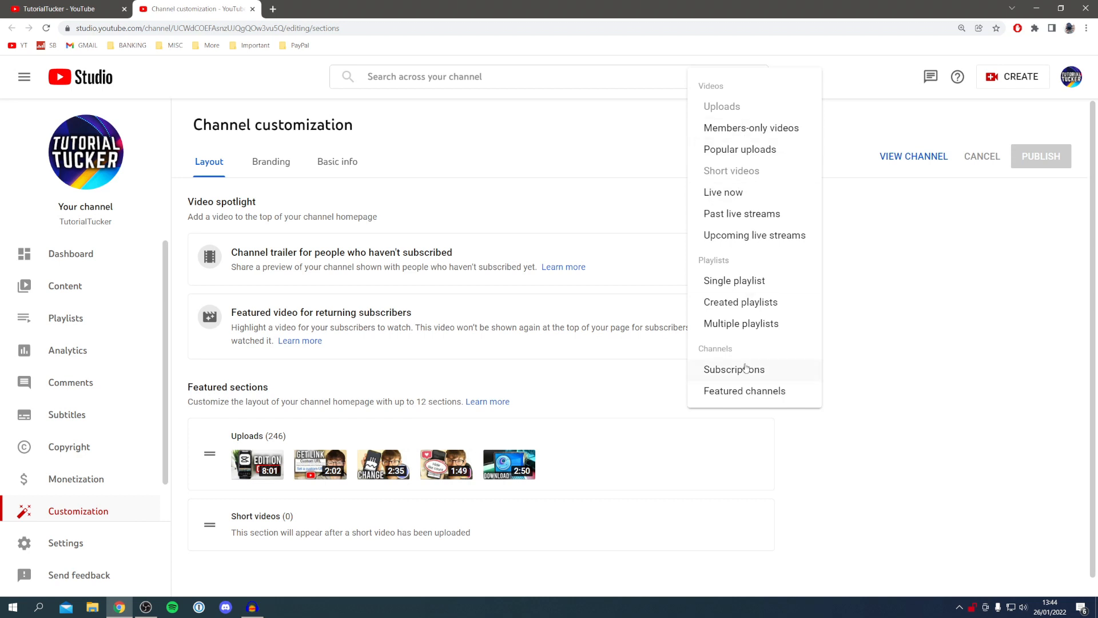
mouse_move(731, 357)
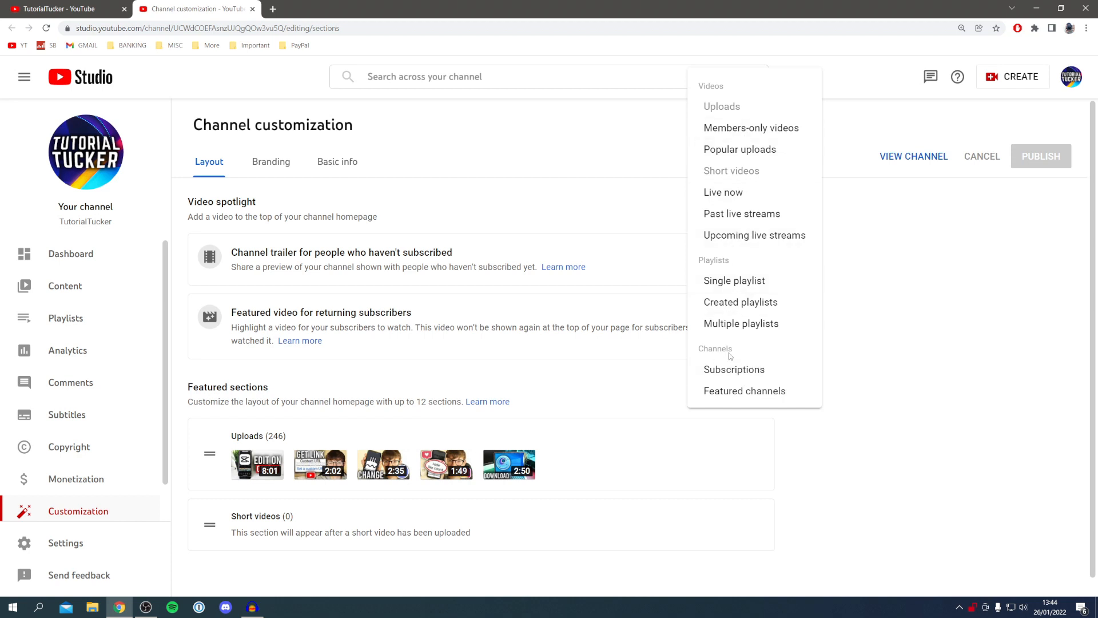
mouse_move(764, 395)
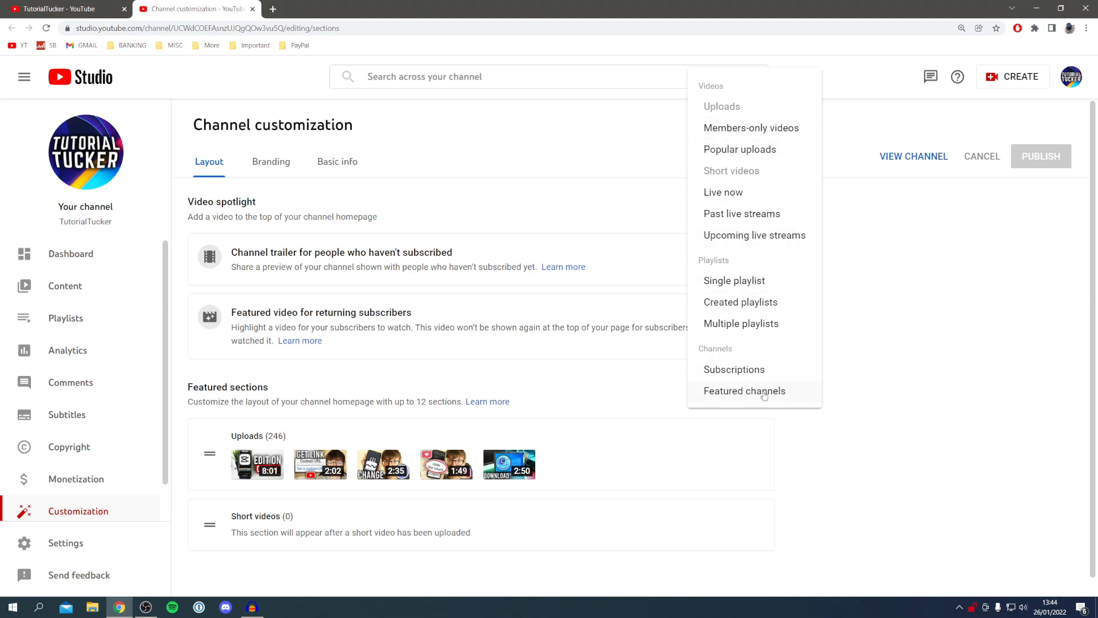
Create a featured-channels section named 'Awesome Channels' with Marques Brownlee, then switch to the Tutorial Example tab.
left_click(745, 391)
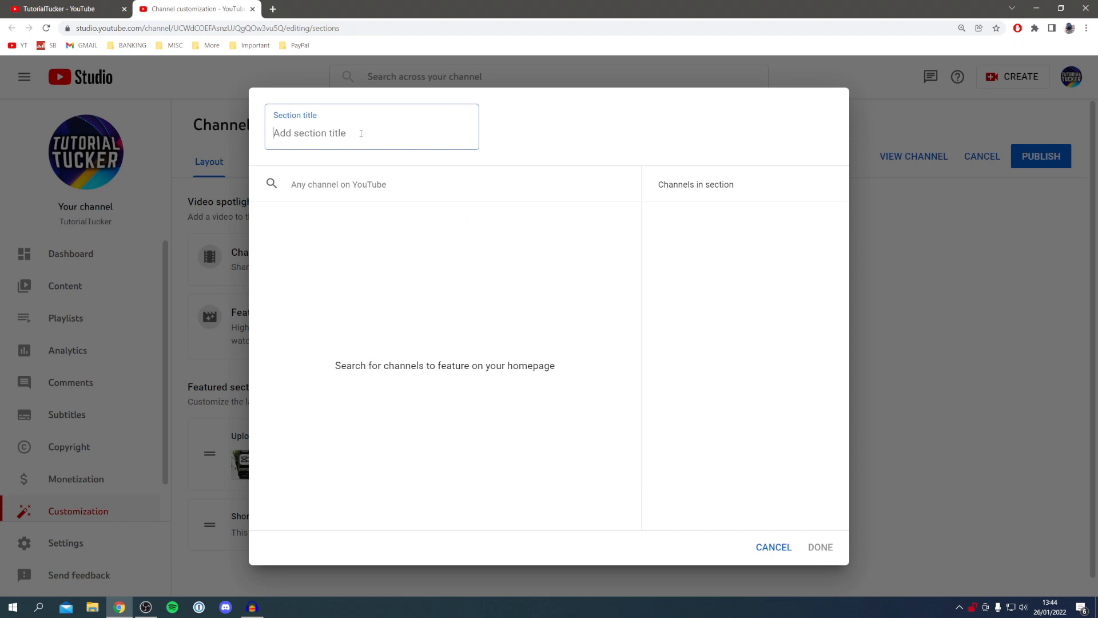
mouse_move(316, 133)
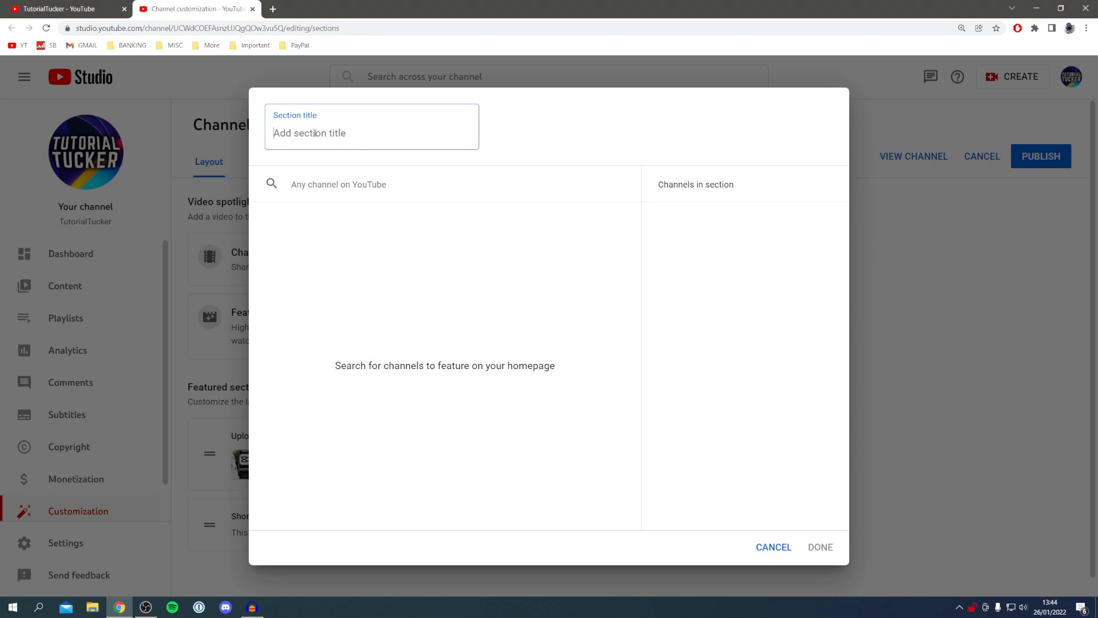
type("Awesome Channels")
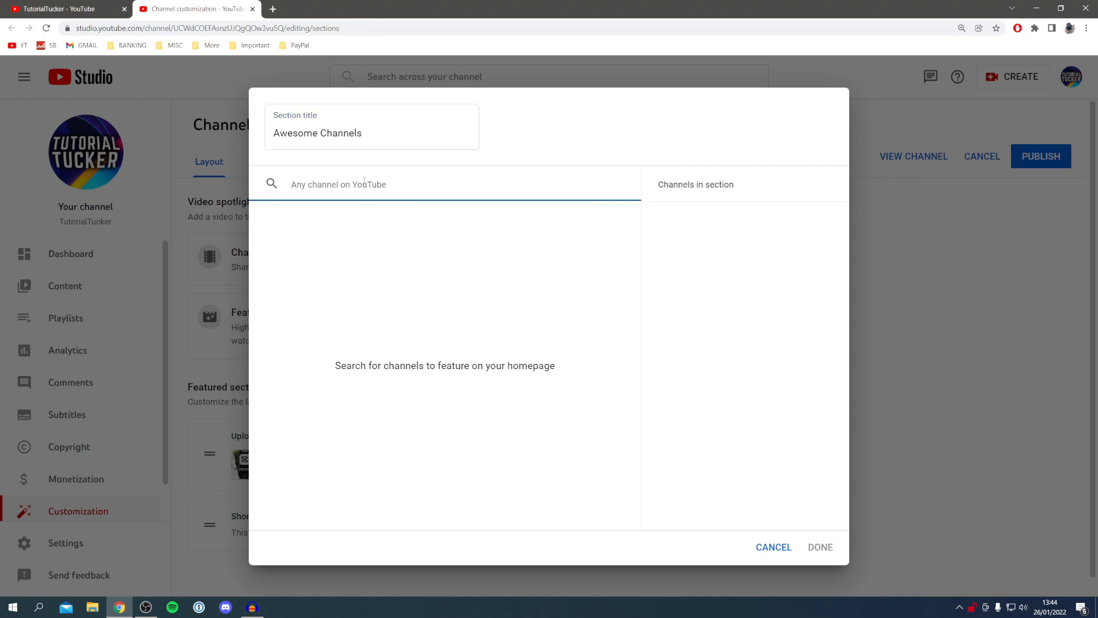
type("Mar")
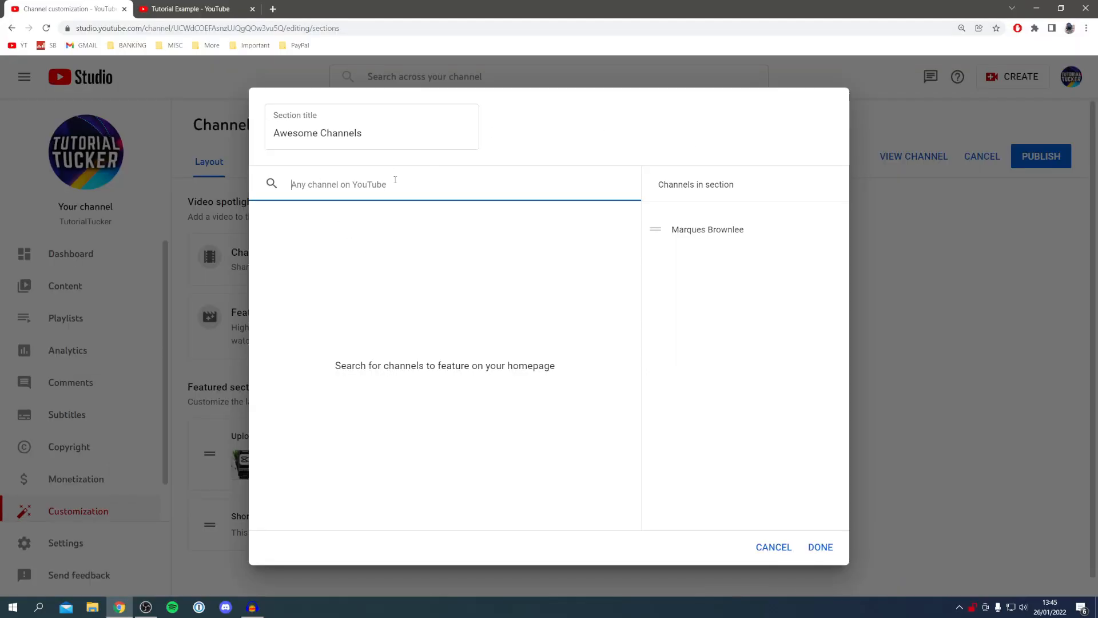
mouse_move(394, 328)
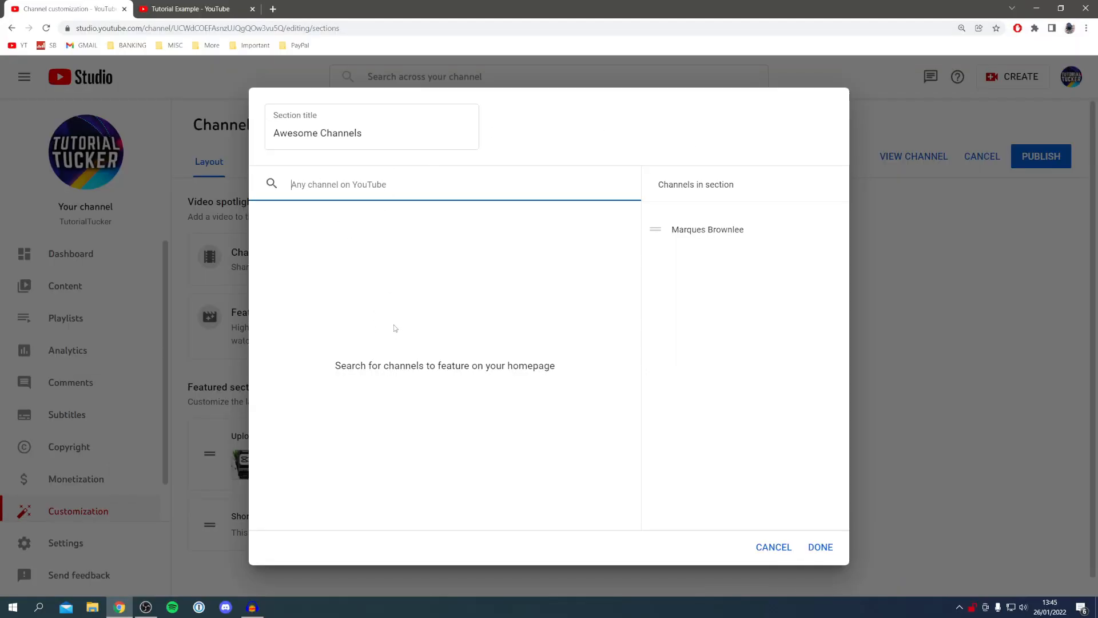
left_click(188, 8)
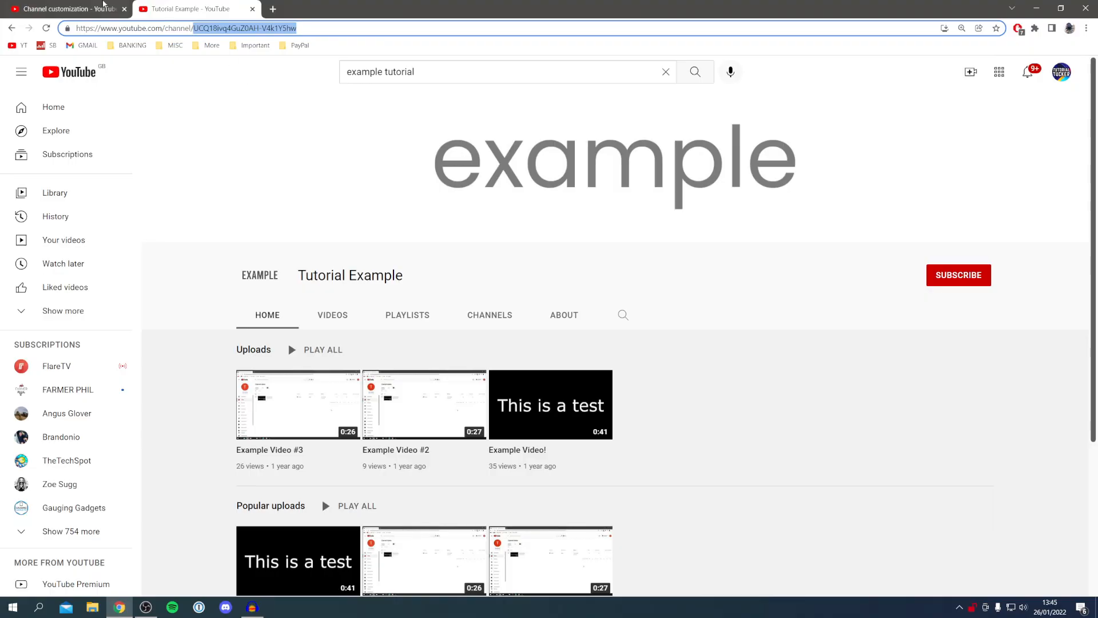
Add Tutorial Example to Awesome Channels by its channel ID UCQ18ivq4GuZ0AH-V4k1Y5hw and finish the section.
left_click(63, 8)
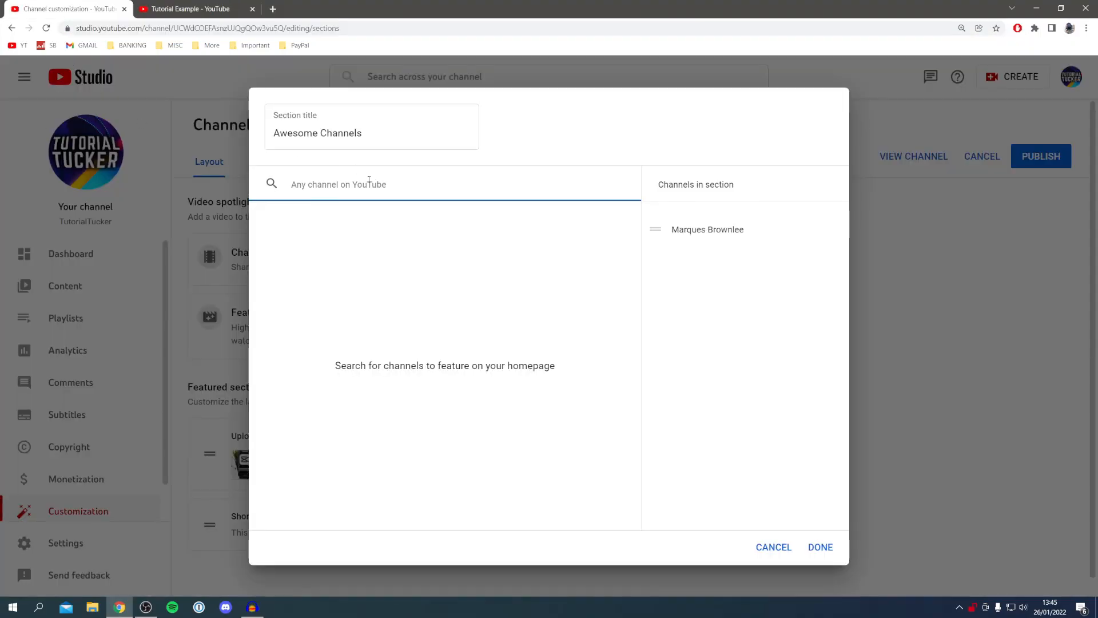
type("UCQ18ivq4GuZ0AH-V4k1Y5hw")
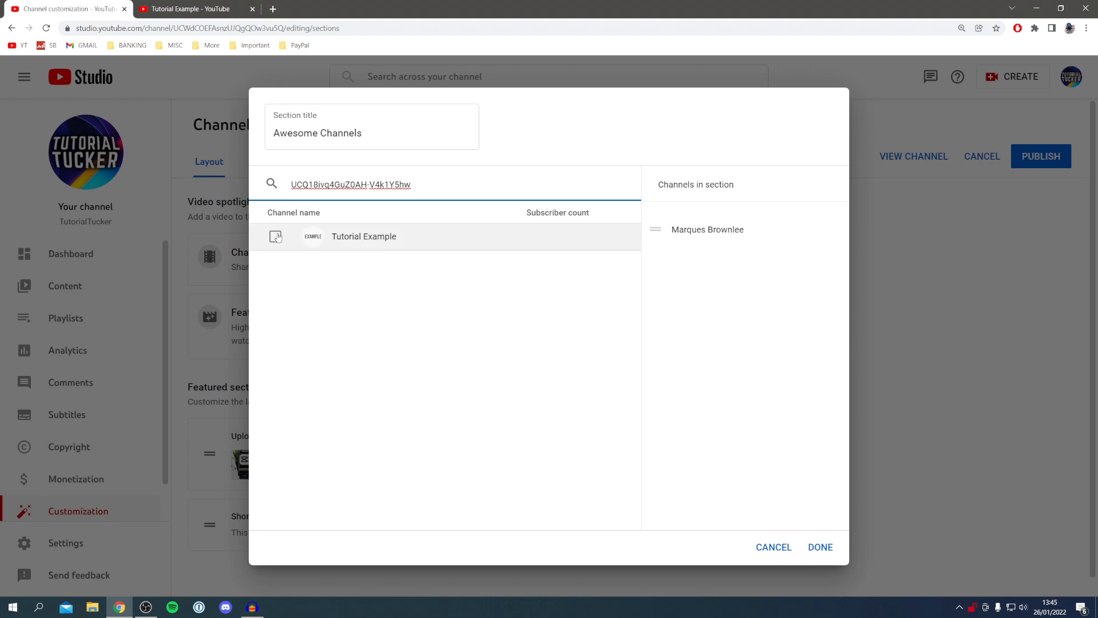
left_click(276, 236)
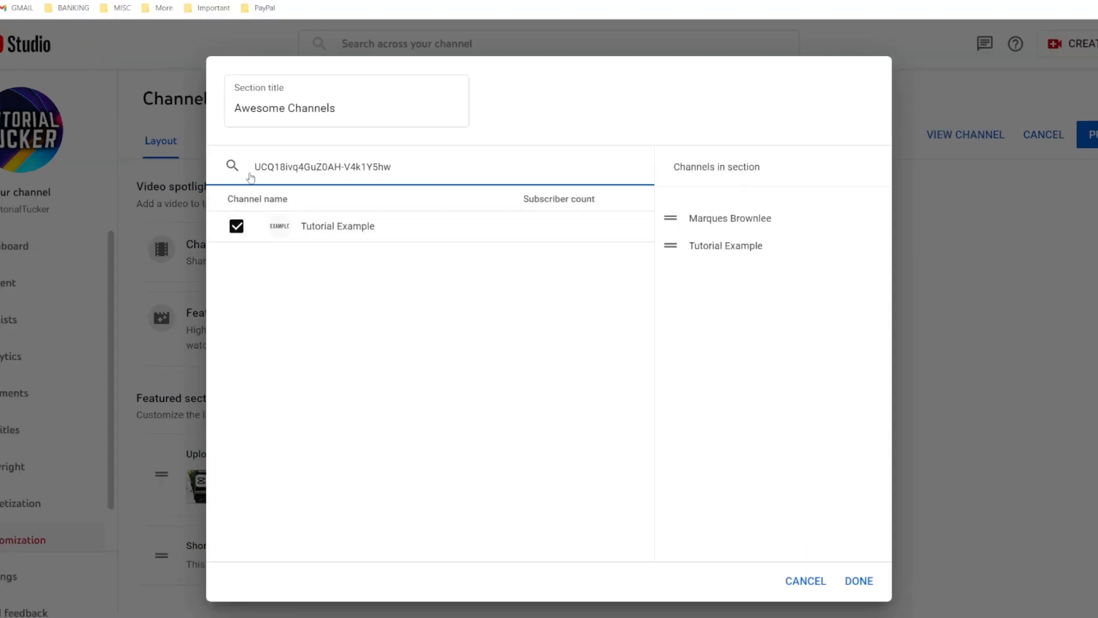
mouse_move(888, 489)
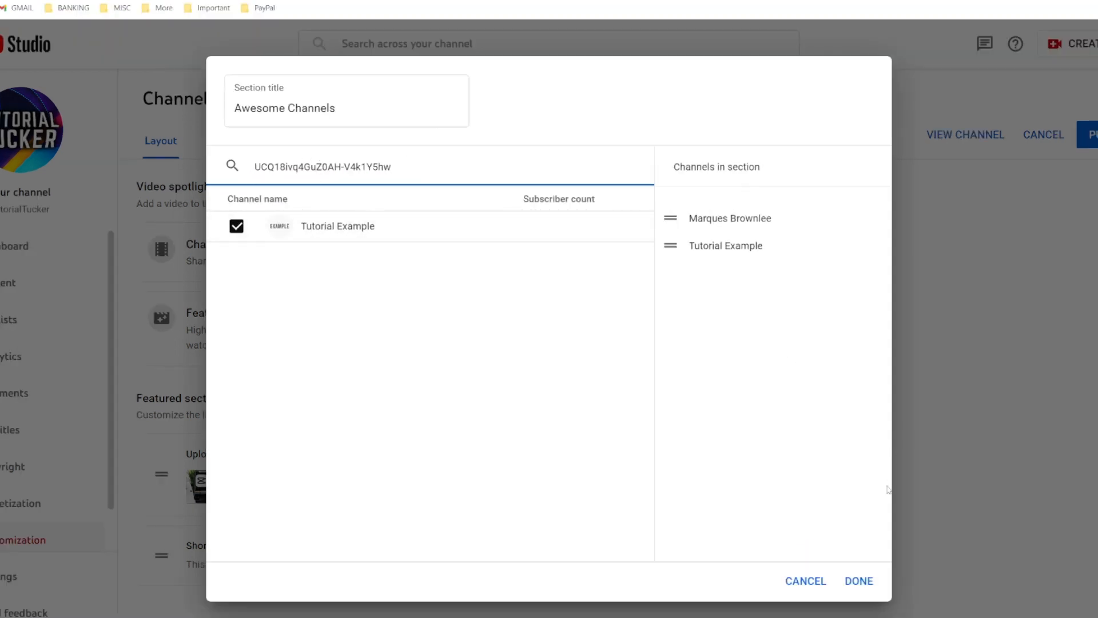
left_click(858, 582)
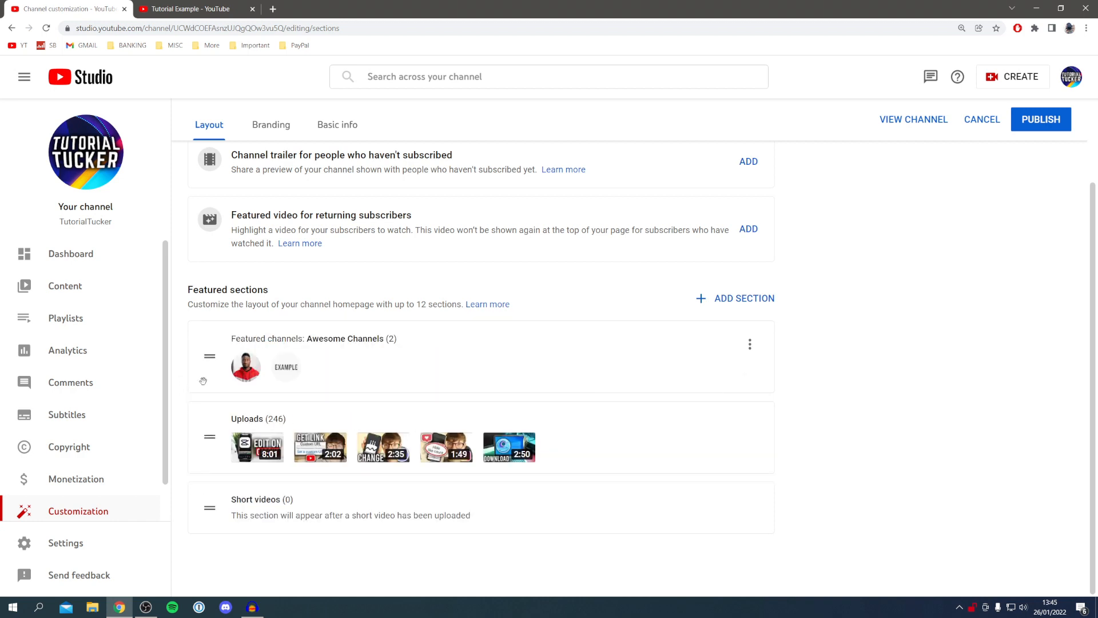
Publish the updated channel layout and view the public channel homepage.
scroll("up", 3)
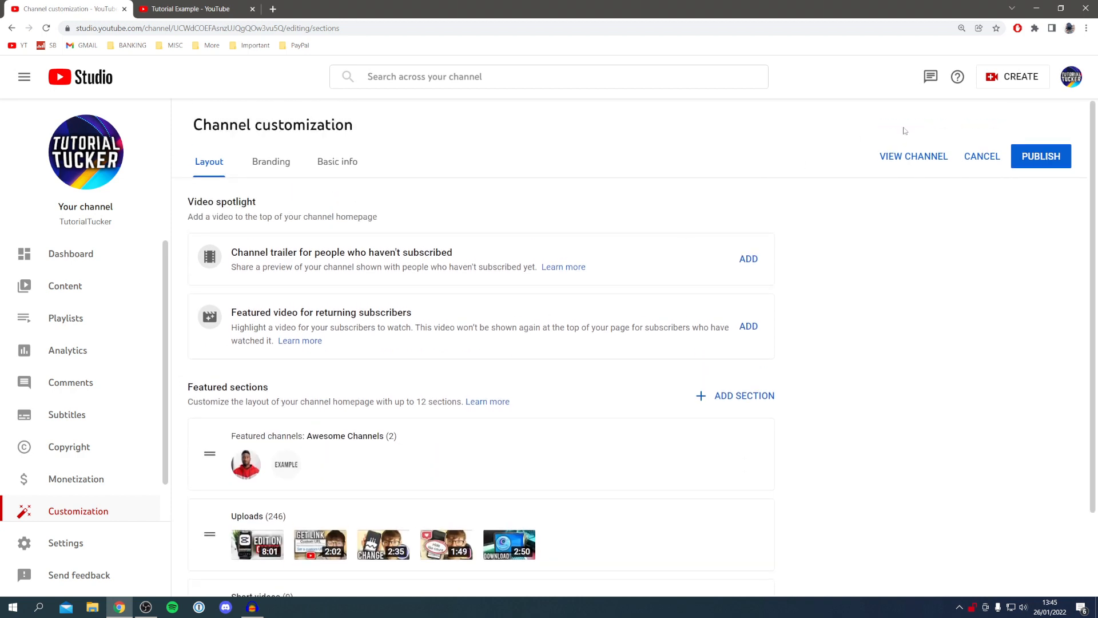
left_click(1041, 157)
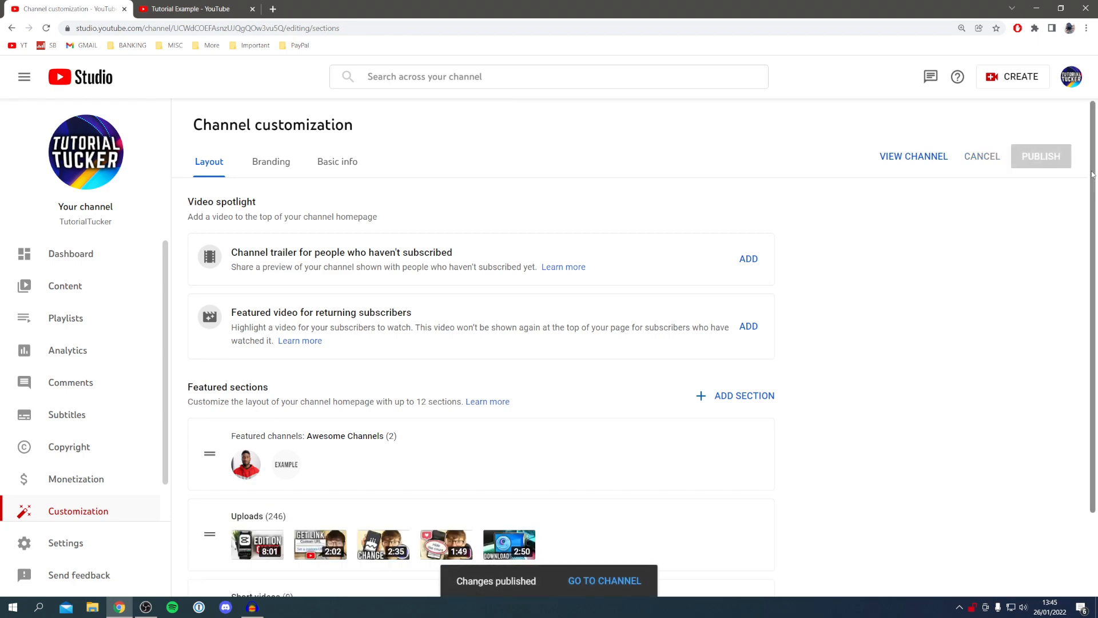
mouse_move(86, 151)
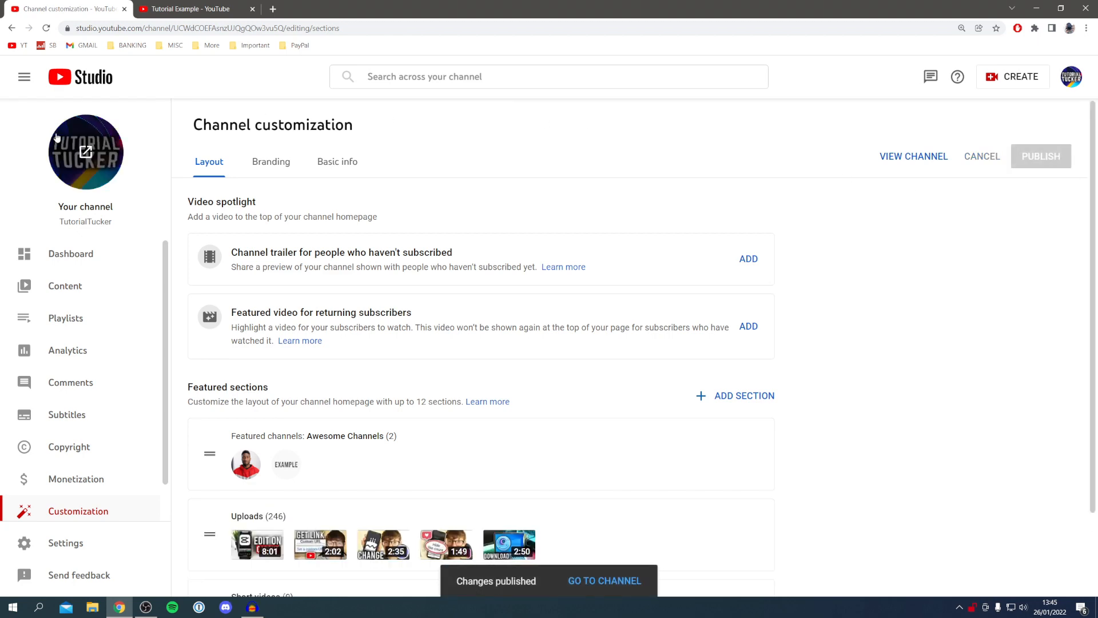
left_click(605, 580)
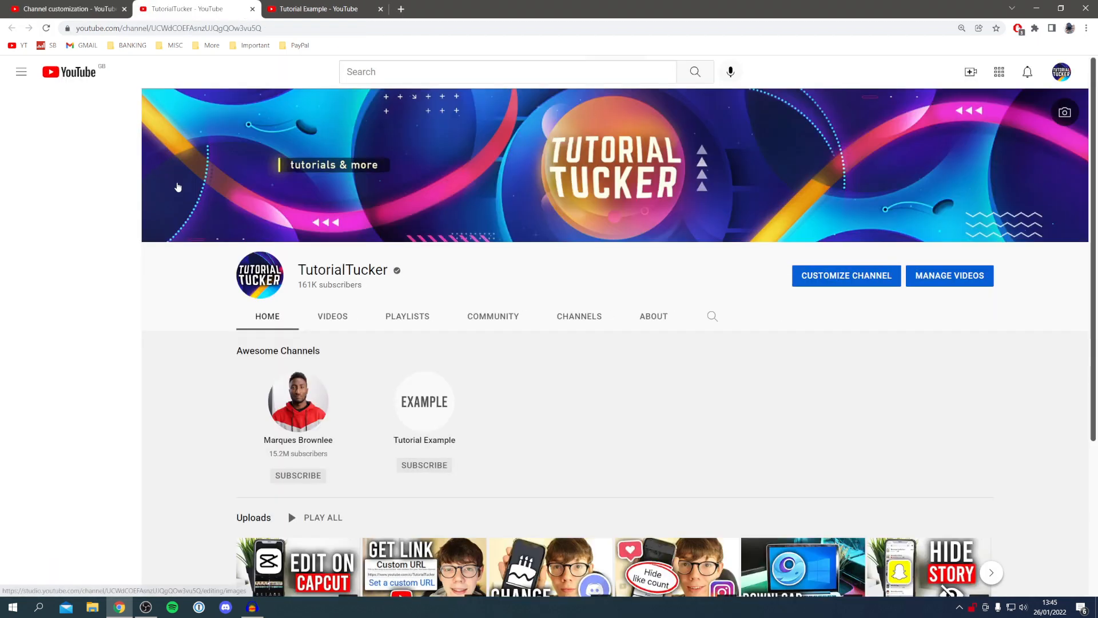
left_click(20, 71)
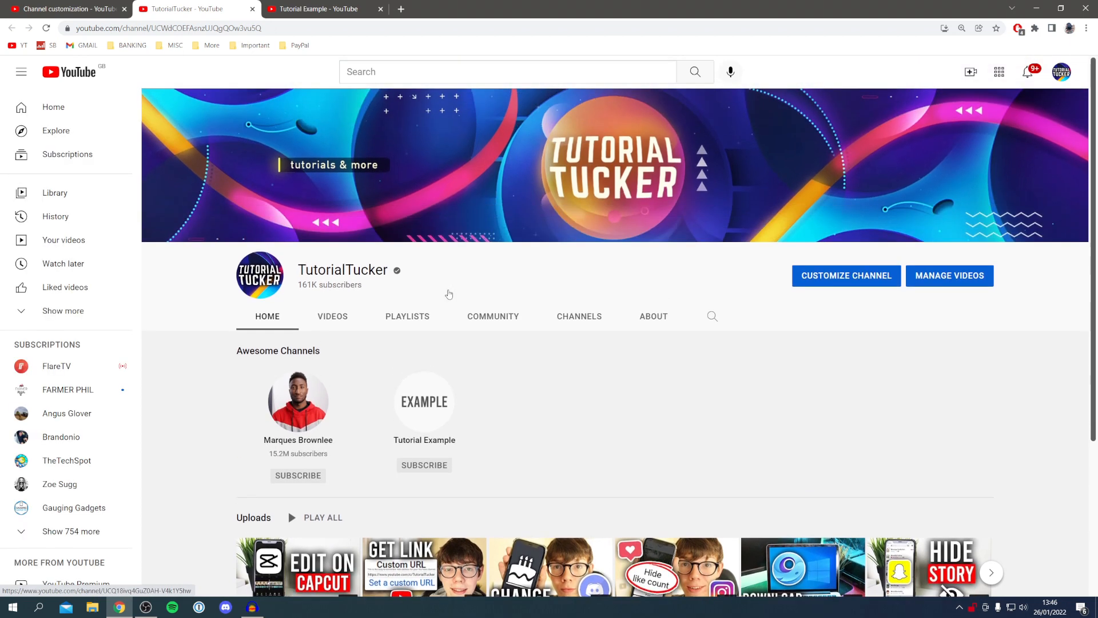
left_click(579, 315)
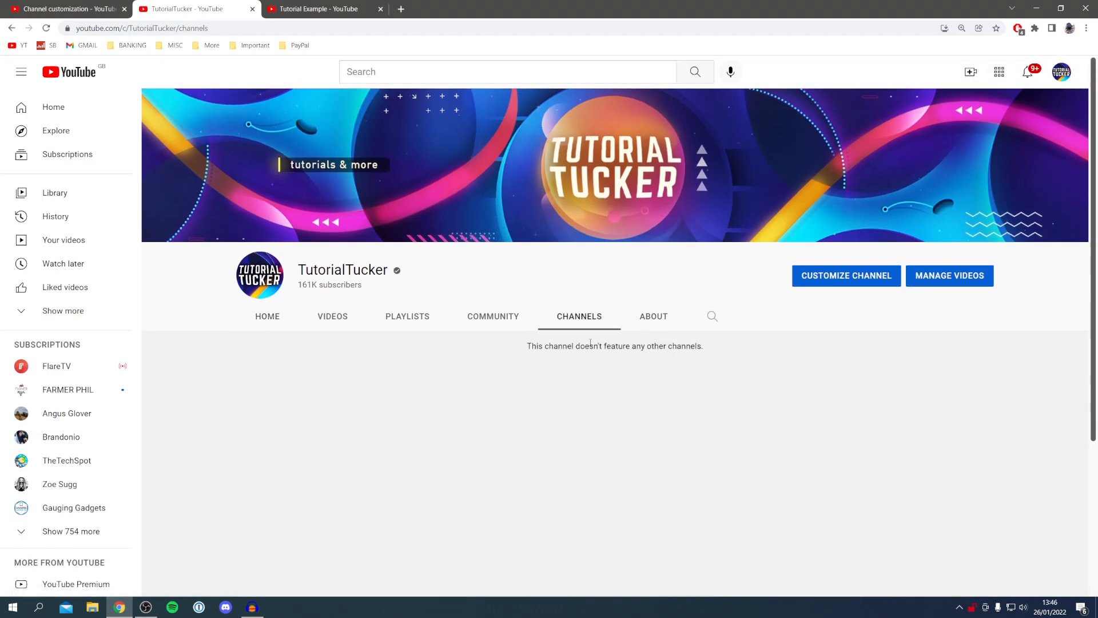
mouse_move(505, 343)
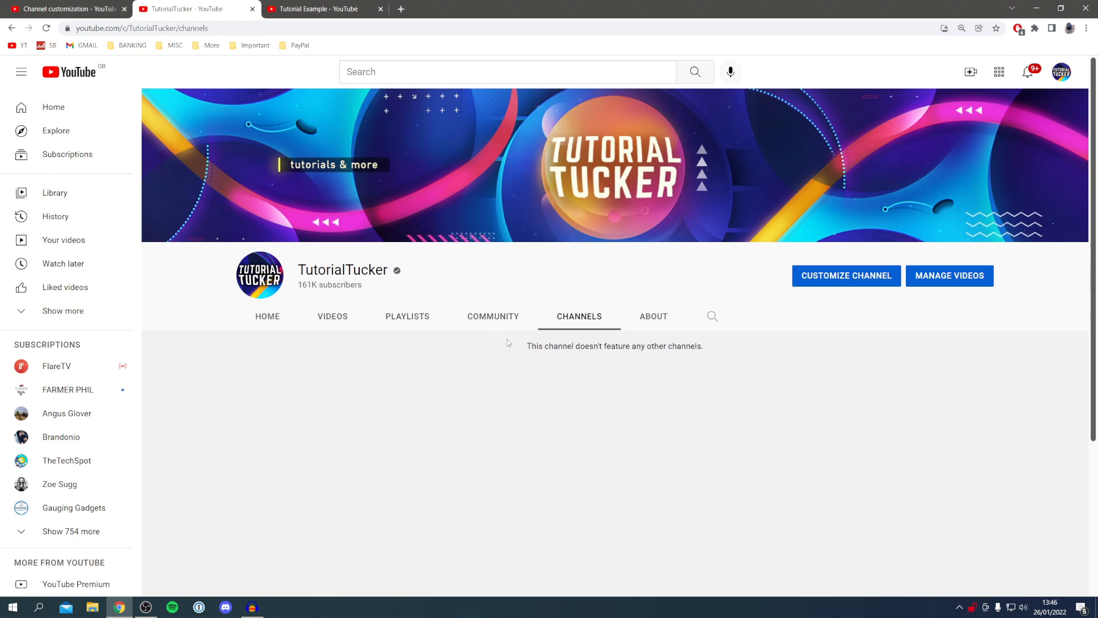
mouse_move(342, 49)
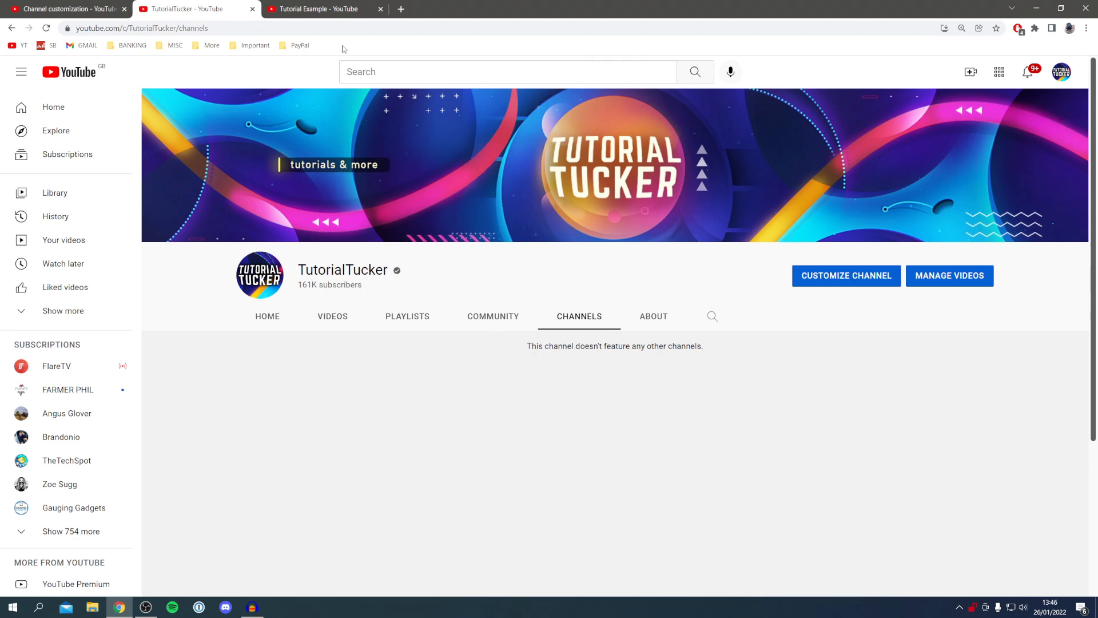
left_click(267, 315)
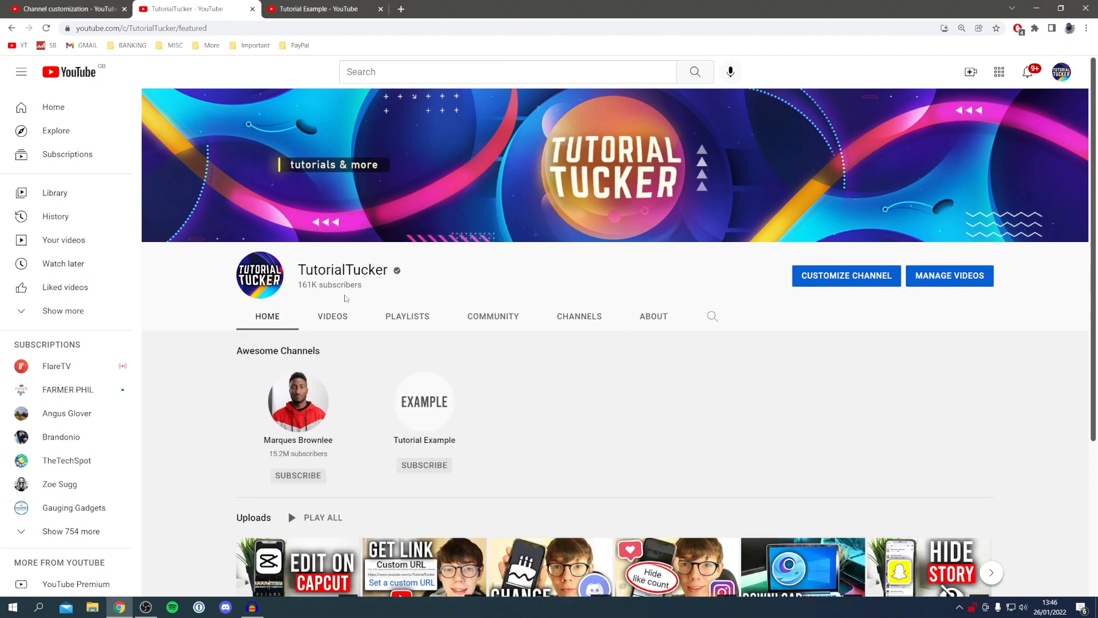
mouse_move(342, 270)
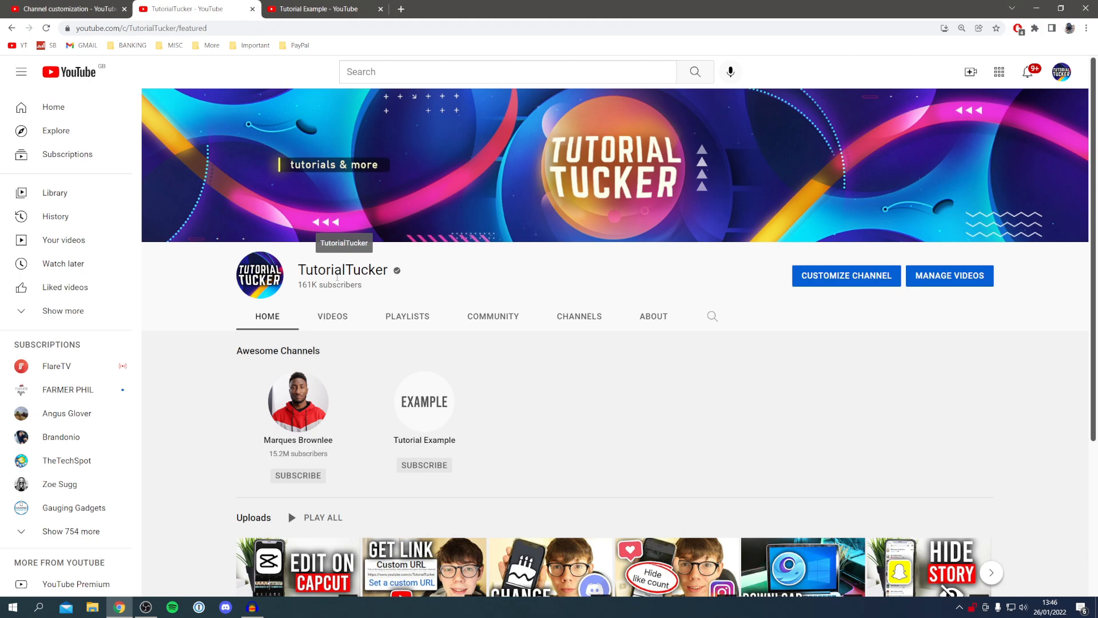